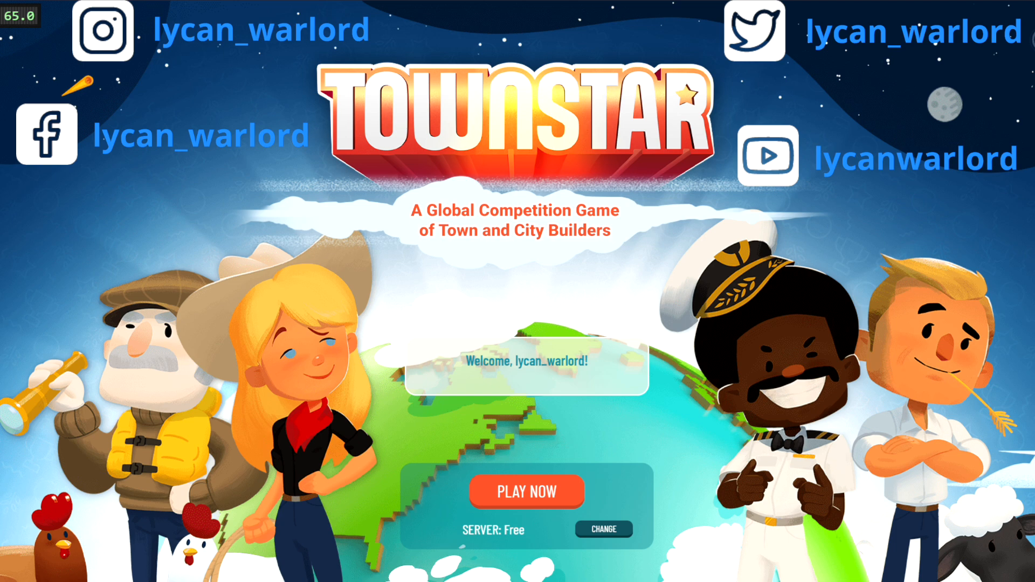
- Start playing from the Town Star welcome screen so the desert town loads
left_click(526, 492)
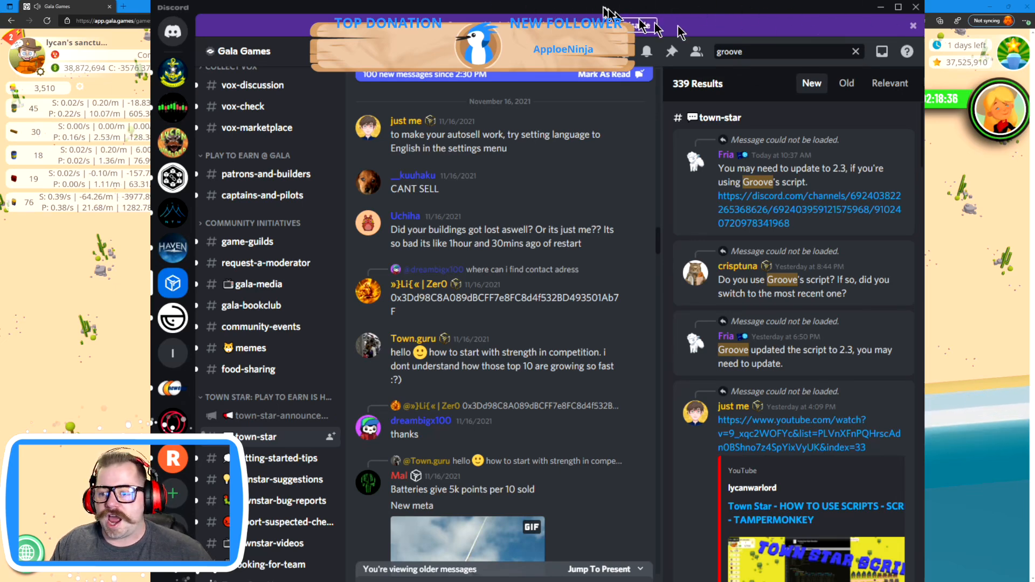
mouse_move(495, 280)
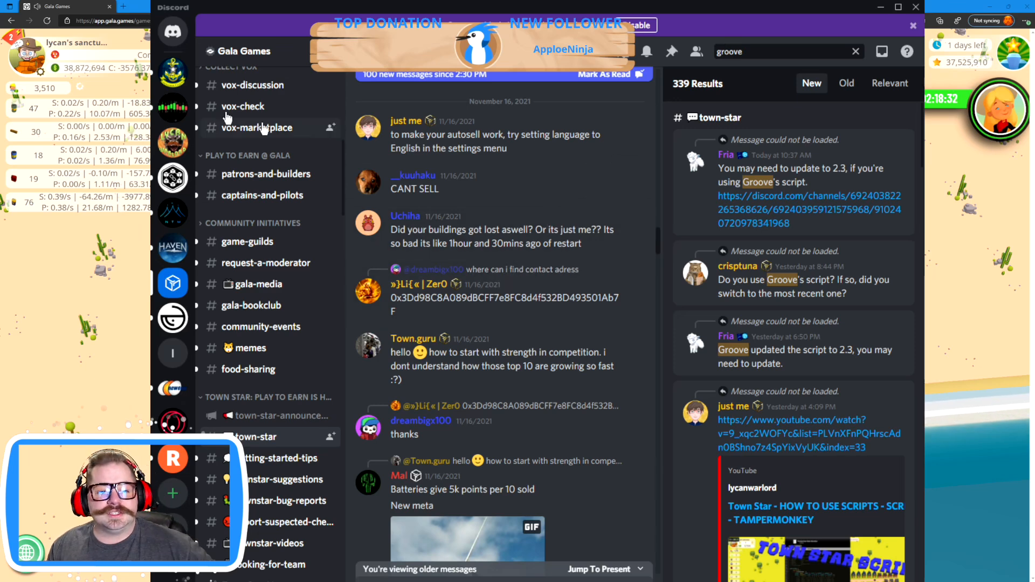
mouse_move(743, 177)
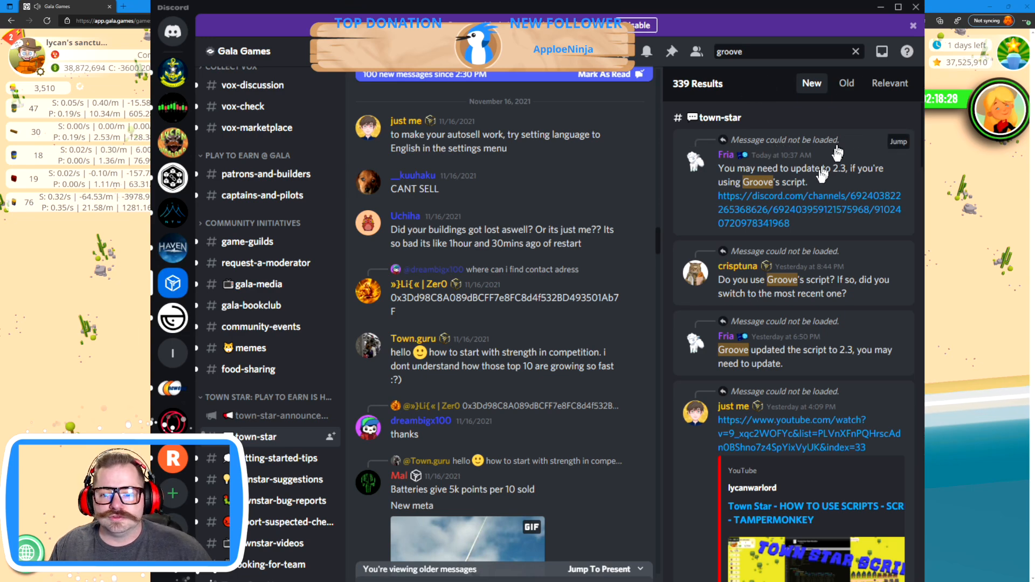
mouse_move(573, 271)
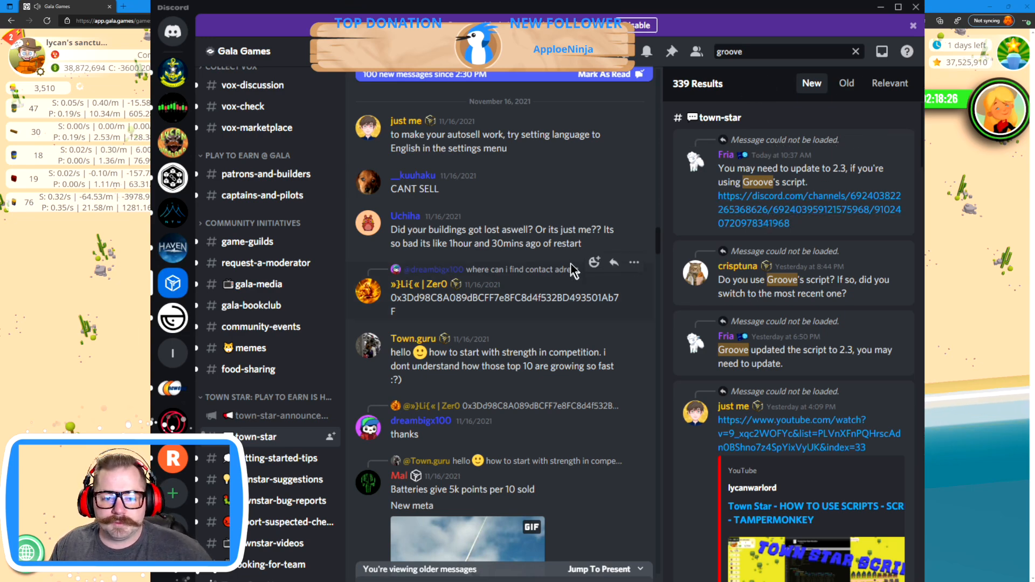
- Scroll the town-star channel to Groove's auto-sell script update post with its gala-analytics link
scroll("down", 3)
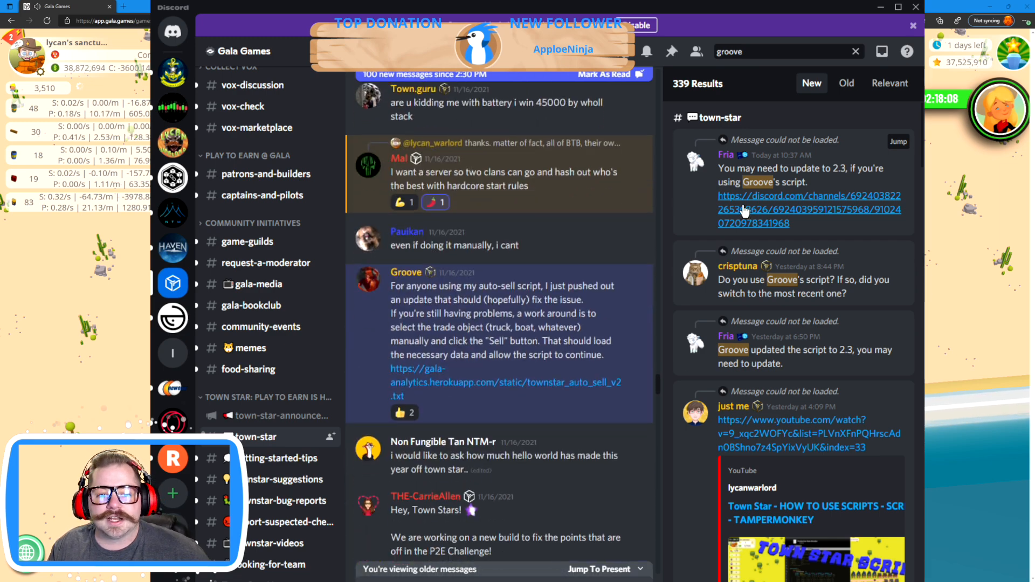
scroll("down", 3)
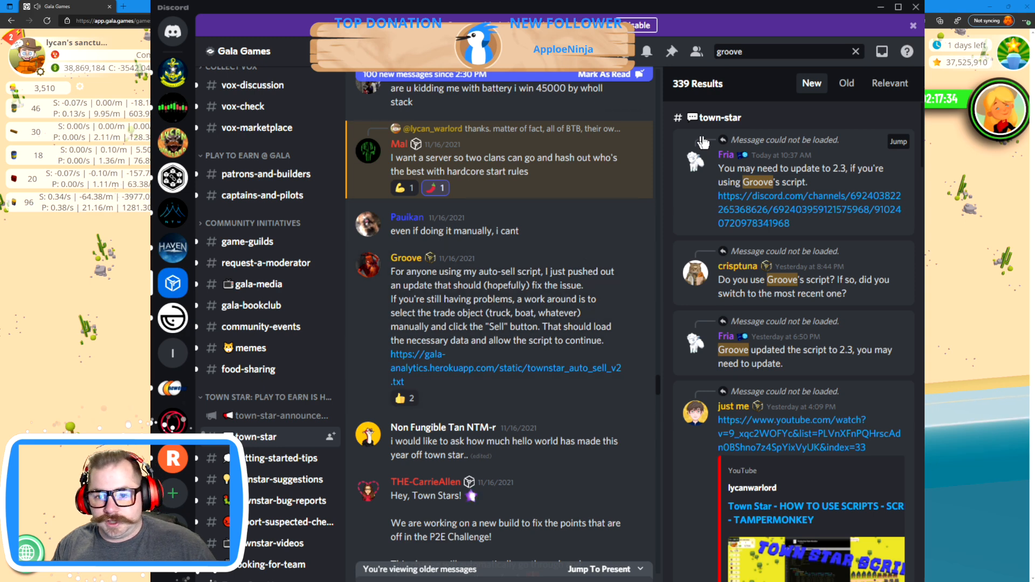
mouse_move(692, 25)
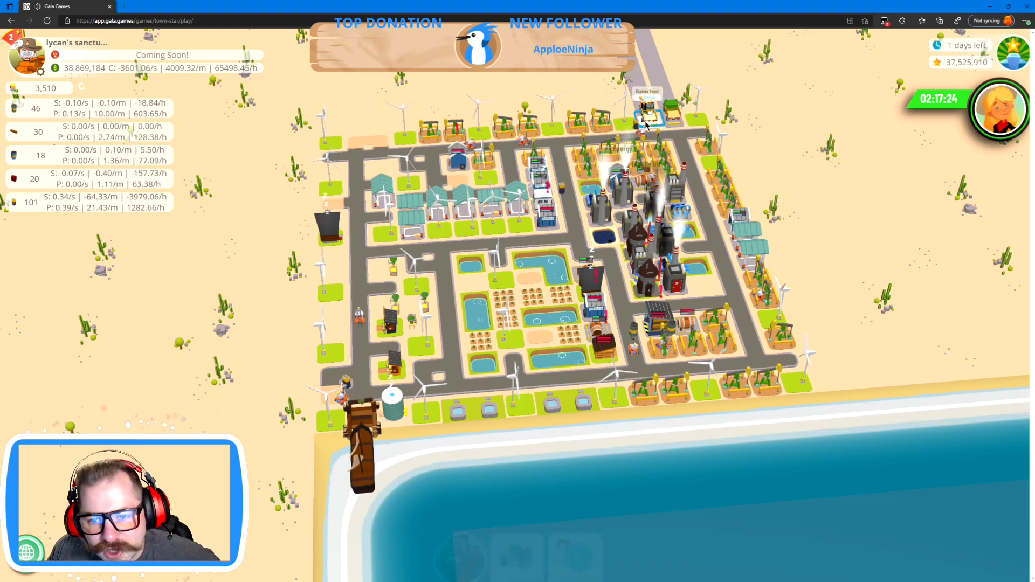
- Check the Trade Depot's sale destinations and dismiss the Express Depot list
left_click(666, 118)
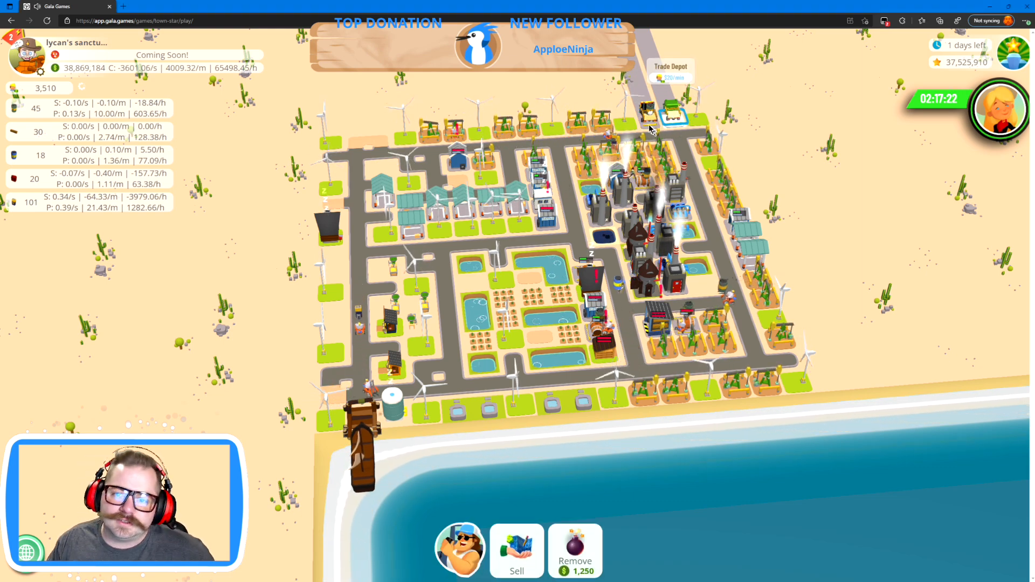
left_click(367, 420)
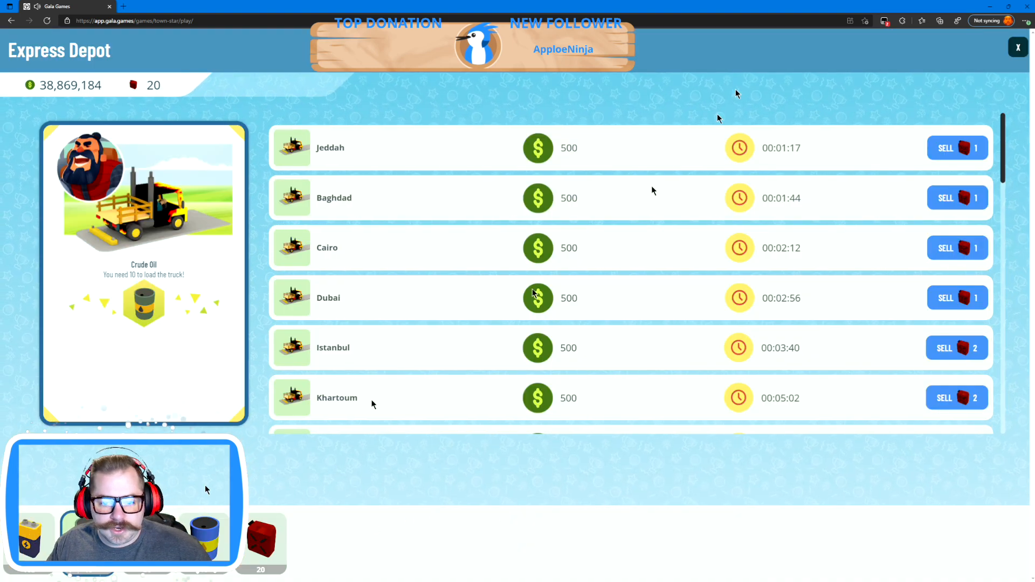
left_click(1017, 46)
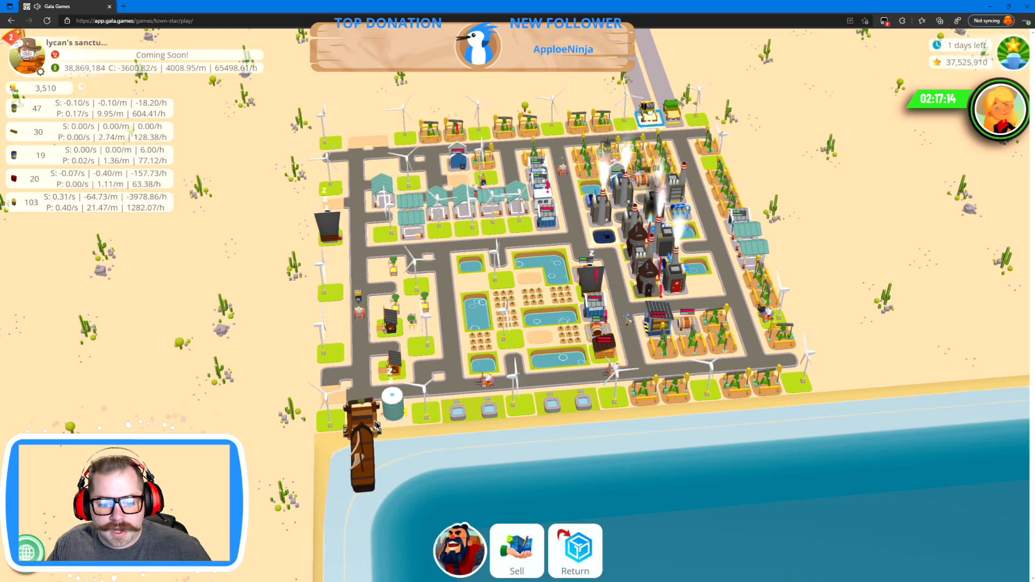
- Send the Freight Pier's energy load to Jeddah and bring Discord back up
left_click(360, 435)
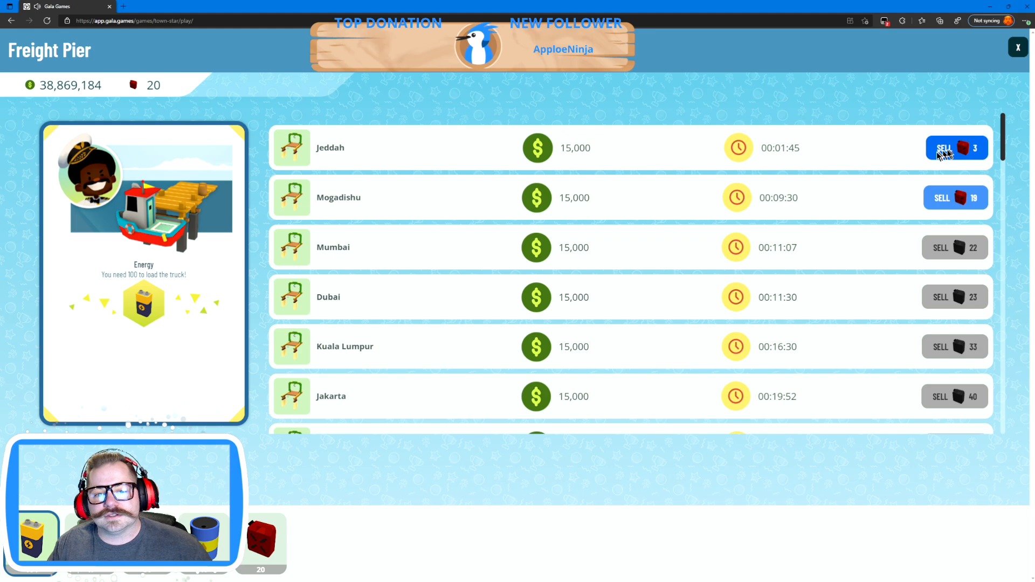
left_click(955, 148)
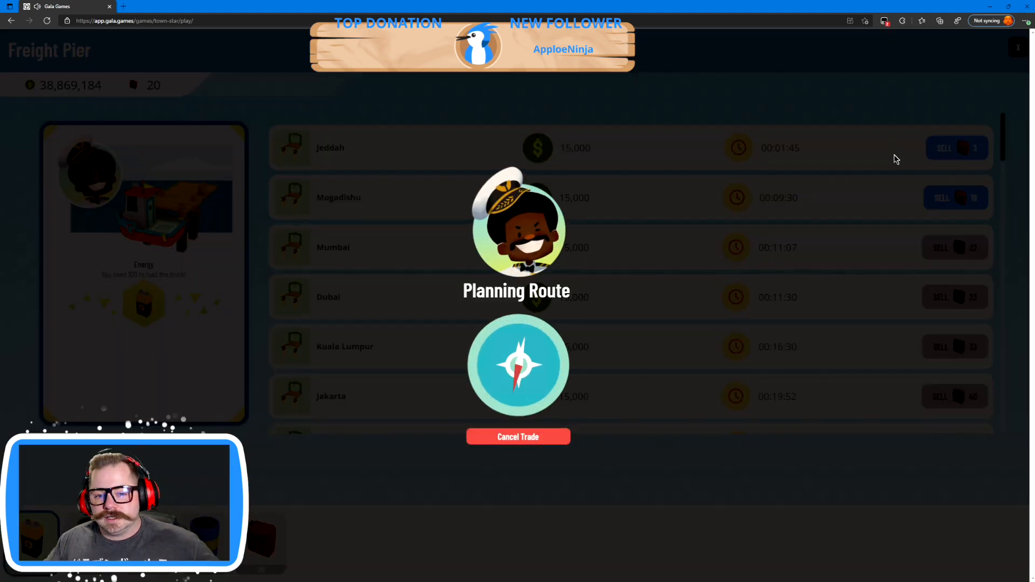
left_click(518, 437)
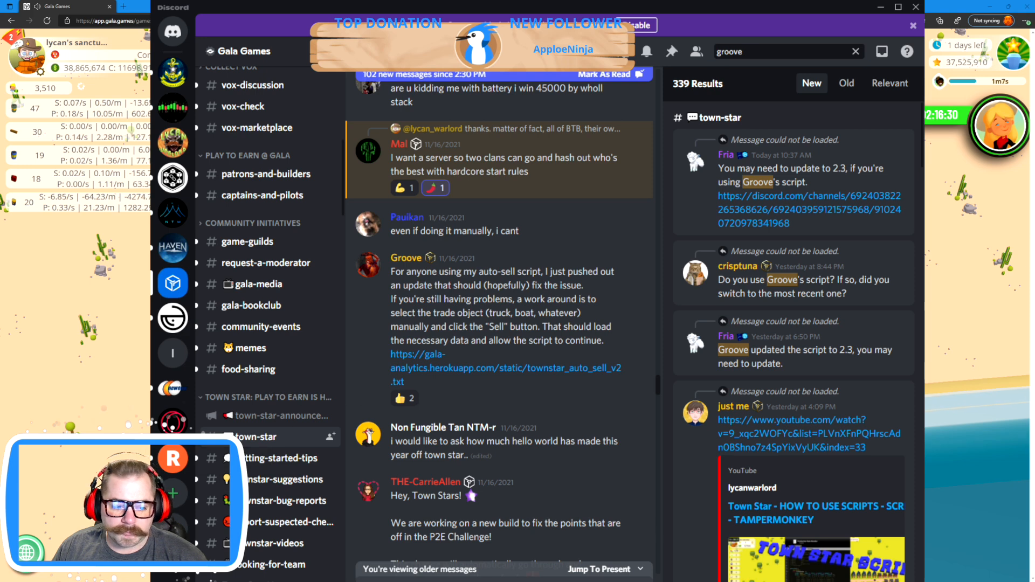
- Review more groove search results about updating to 2.3 and reach the townstar_auto_sell_v2.txt link
left_click(785, 52)
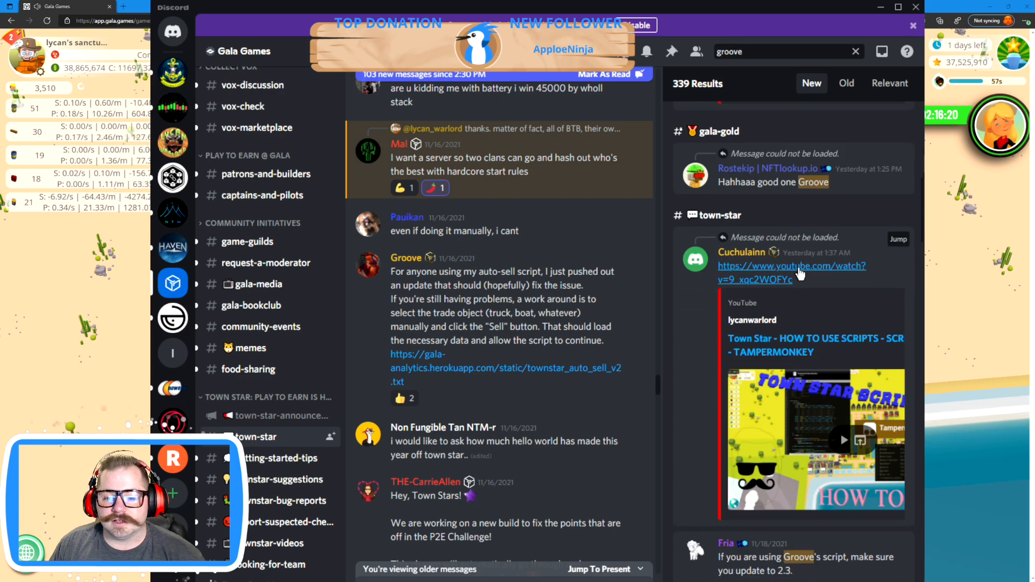
scroll("down", 3)
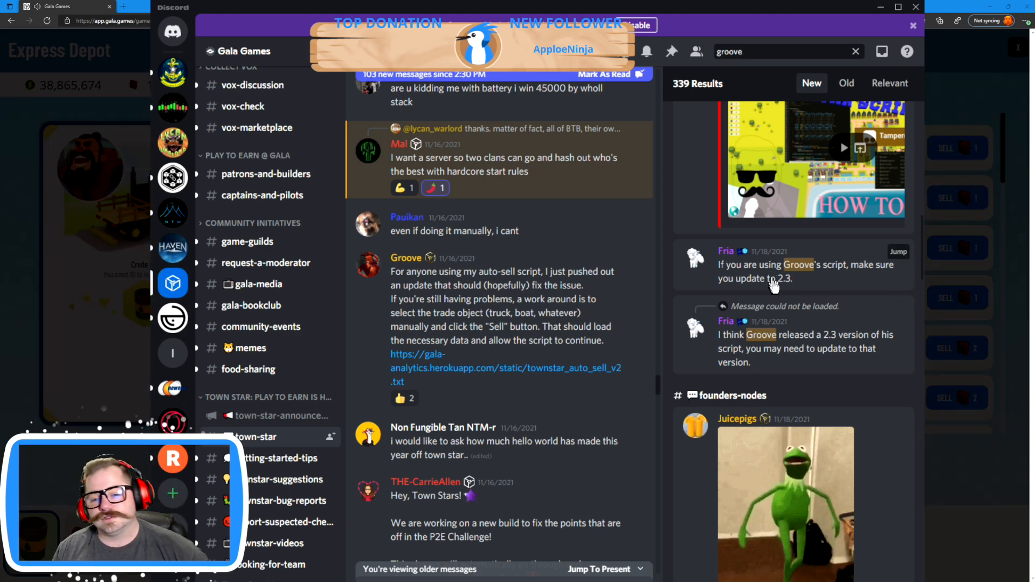
mouse_move(591, 157)
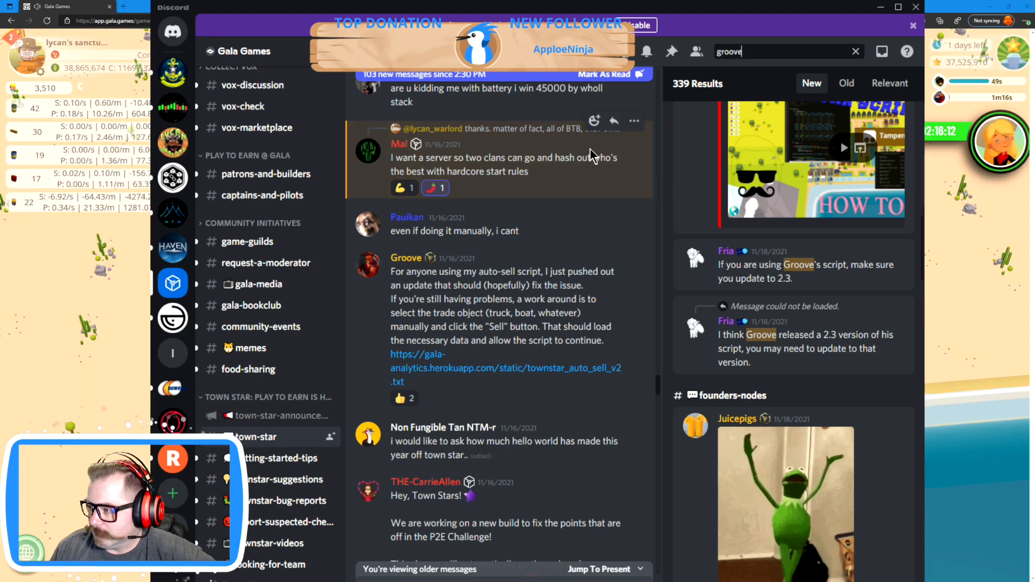
mouse_move(757, 373)
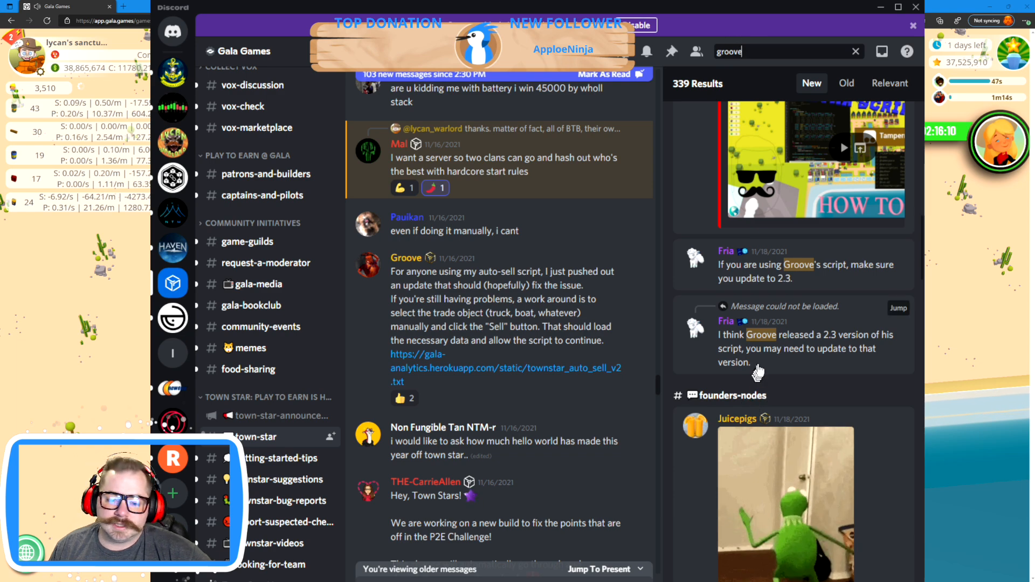
scroll("down", 3)
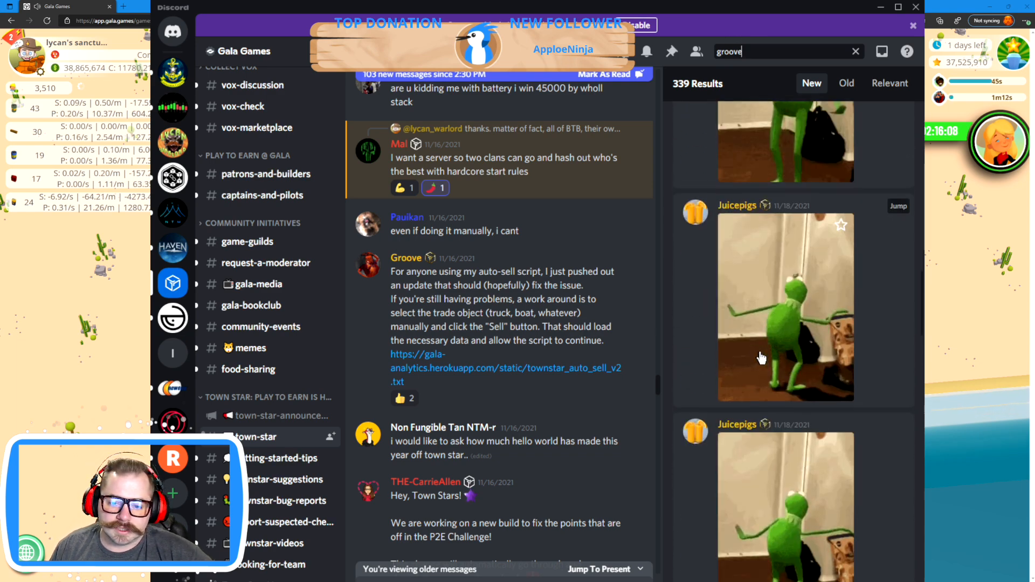
scroll("down", 3)
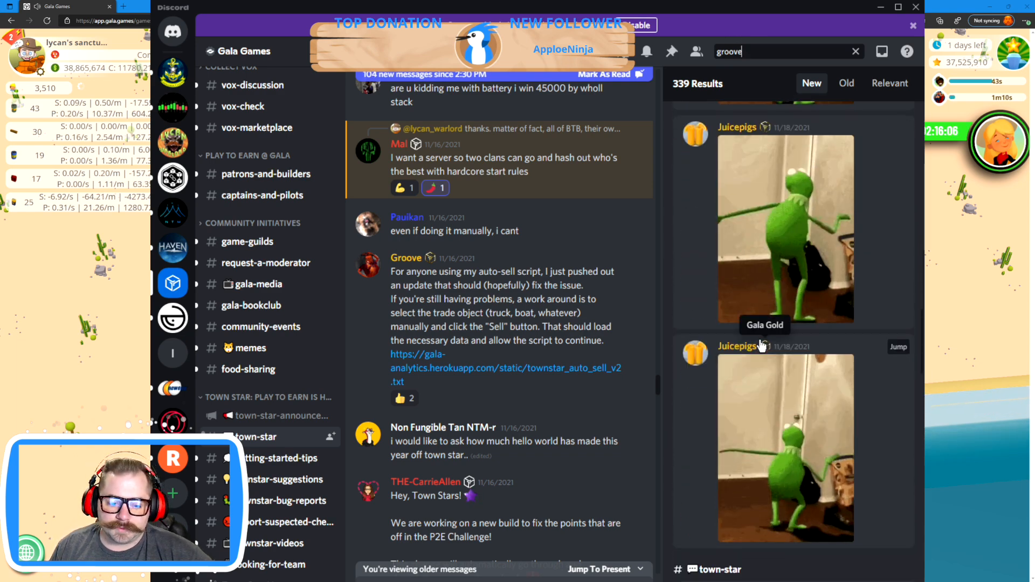
scroll("down", 3)
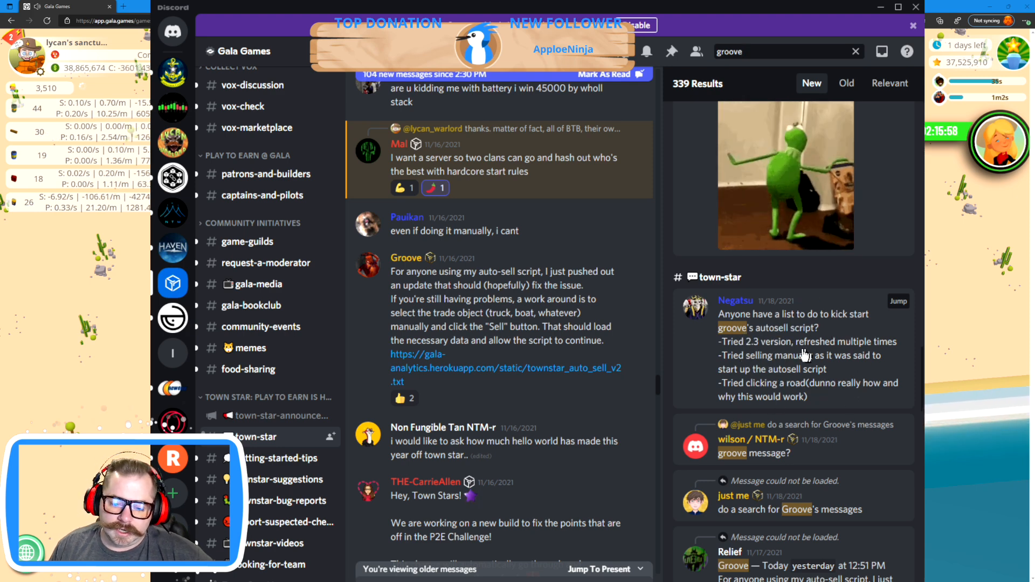
scroll("down", 3)
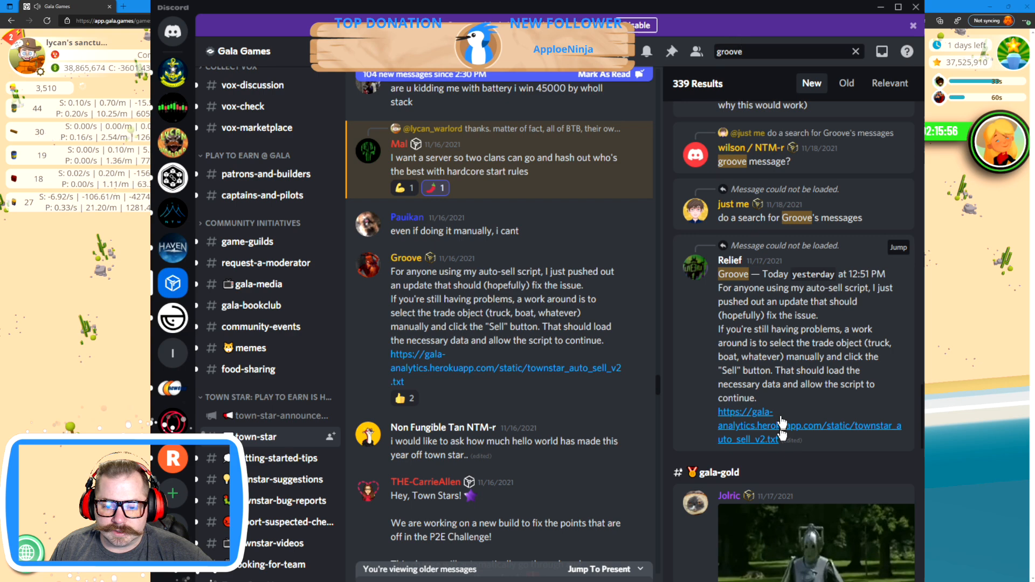
mouse_move(805, 320)
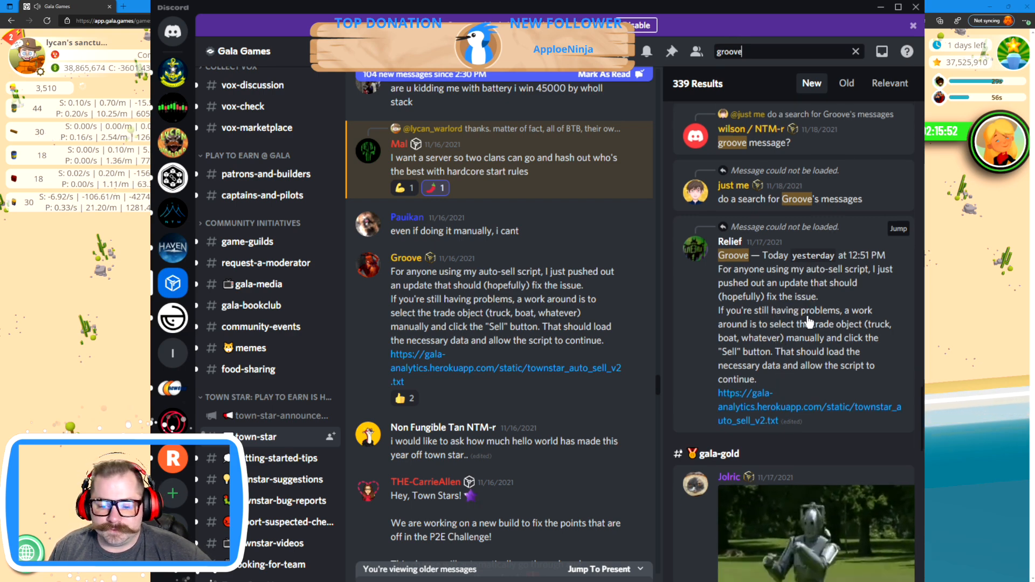
scroll("down", 3)
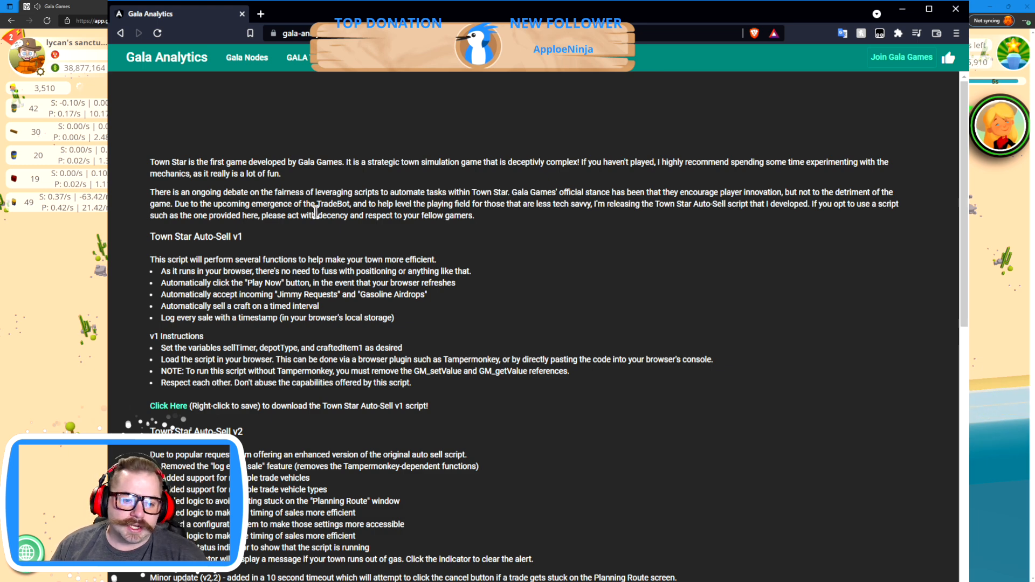
scroll("down", 3)
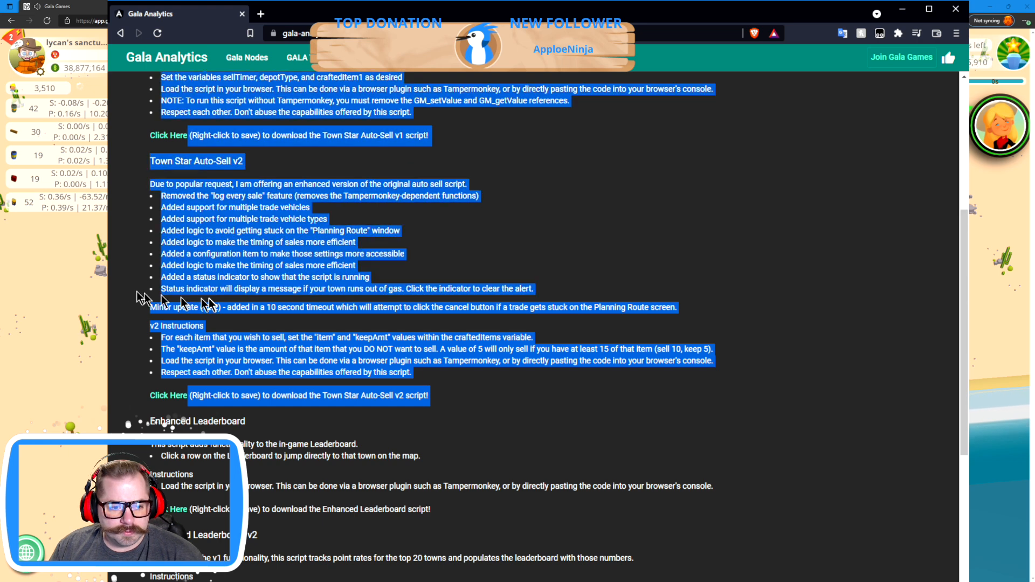
left_click(199, 323)
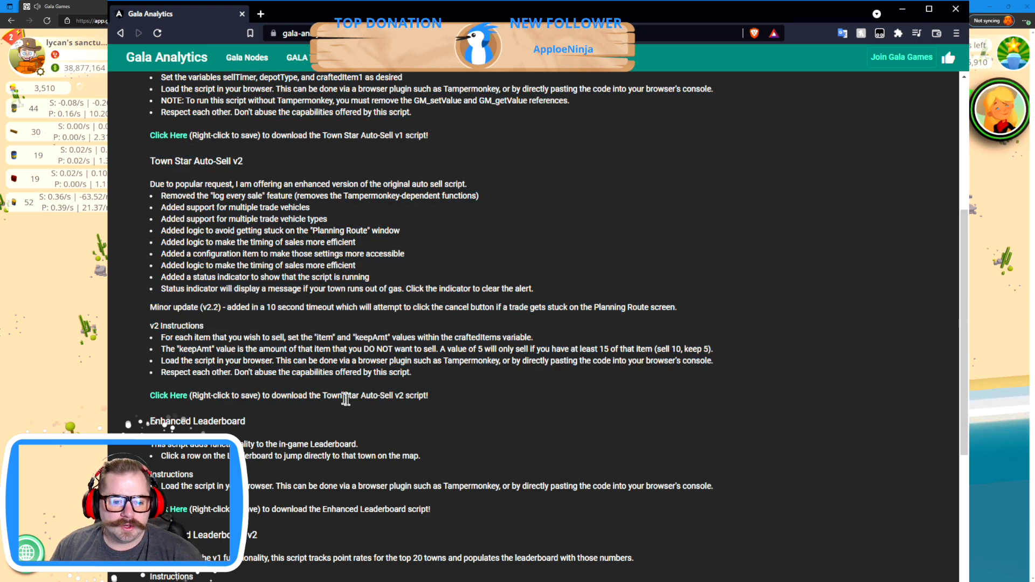
mouse_move(192, 420)
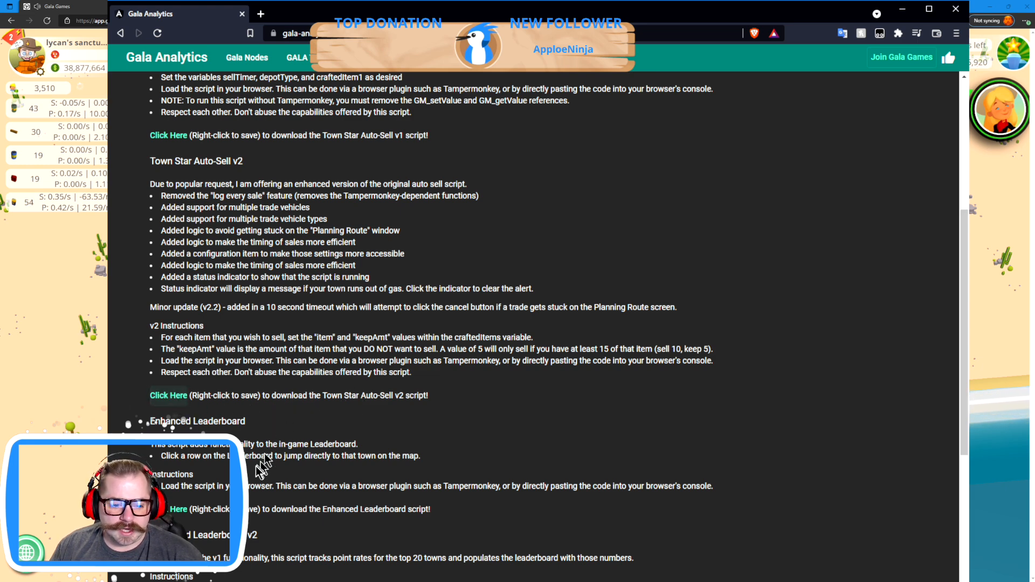
mouse_move(482, 386)
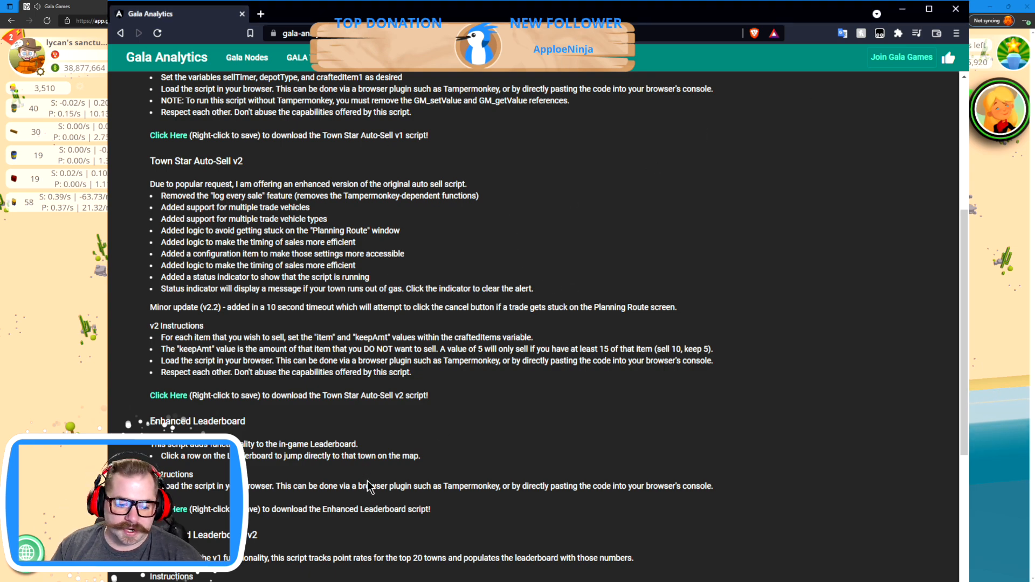
scroll("down", 3)
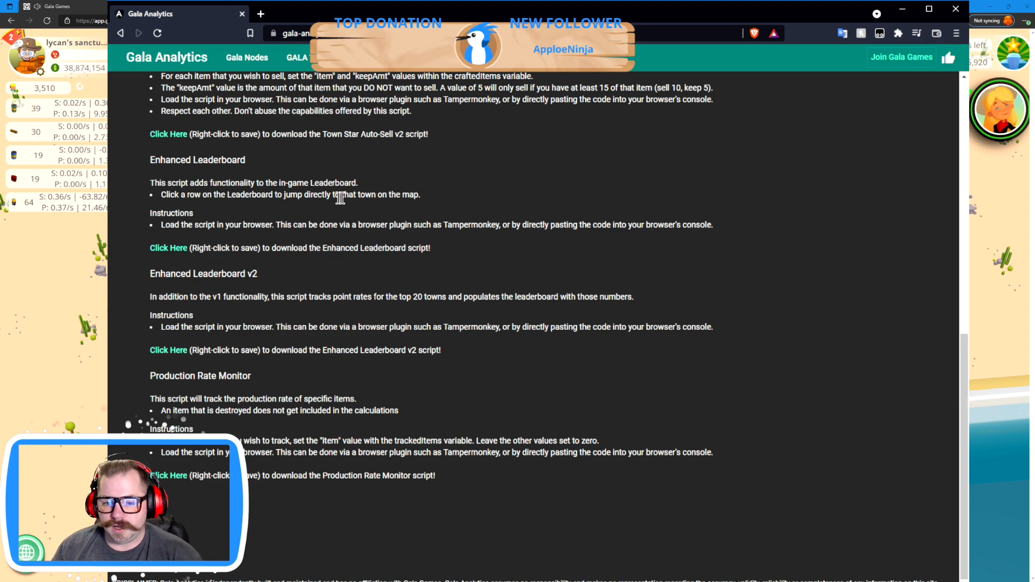
- Return to the top of the Gala Analytics scripts page at the Auto-Sell v1 section
scroll("up", 3)
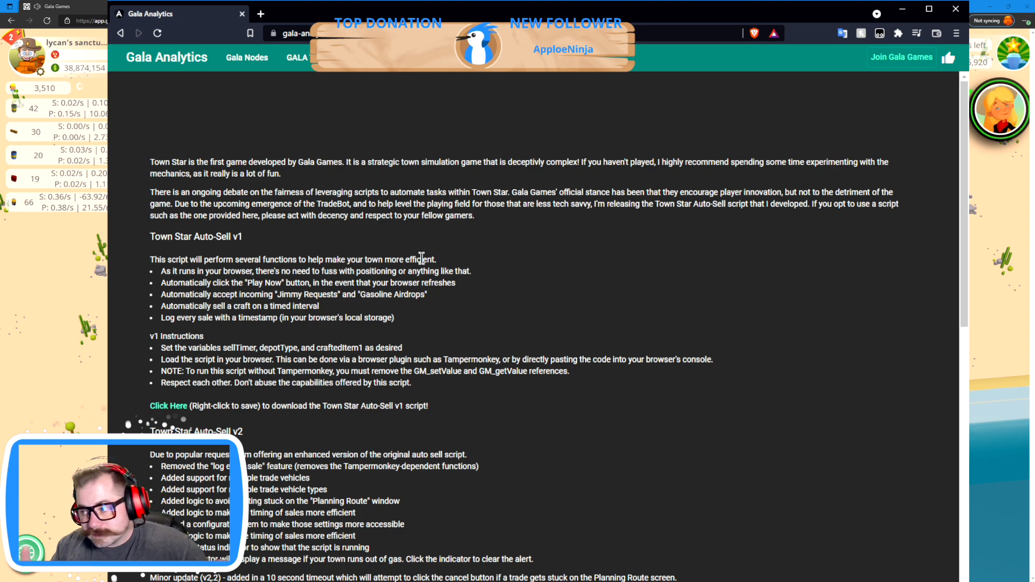
mouse_move(540, 116)
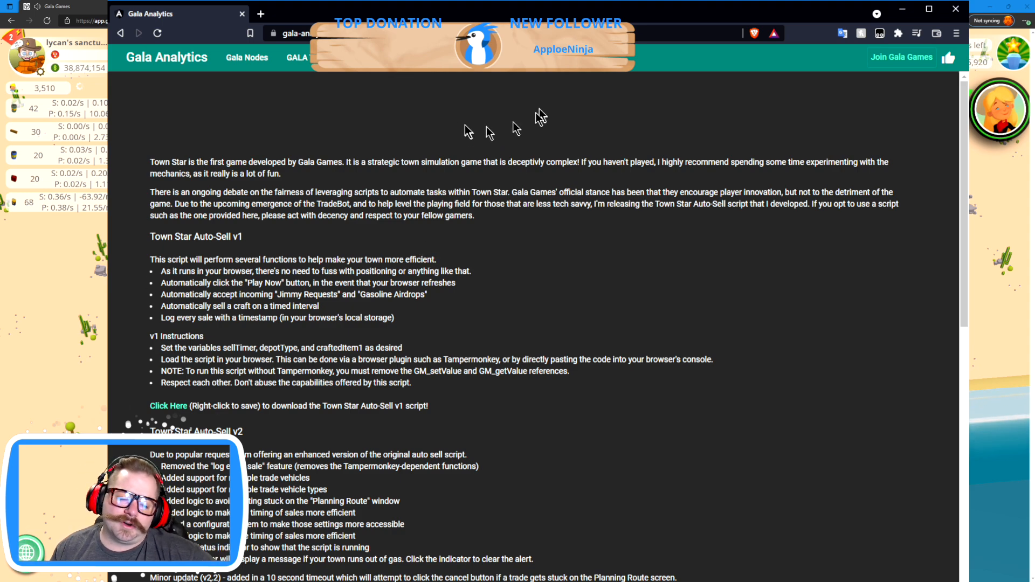
mouse_move(488, 264)
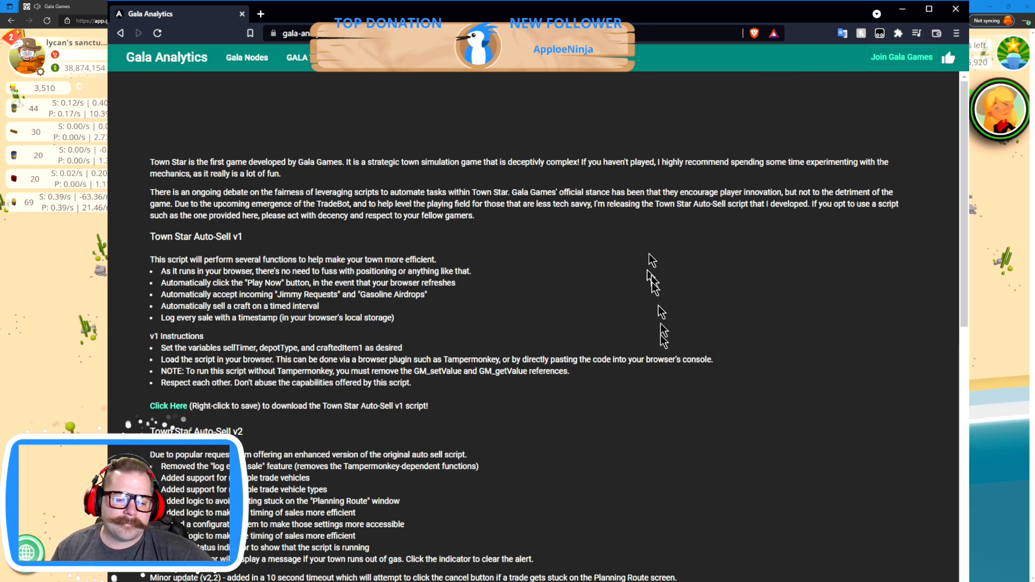
mouse_move(902, 38)
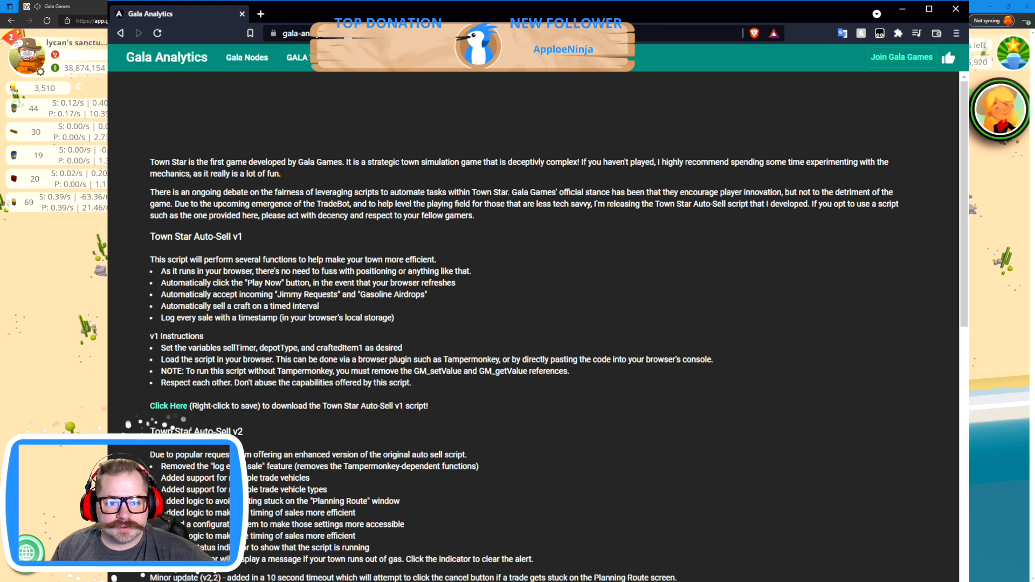
mouse_move(751, 16)
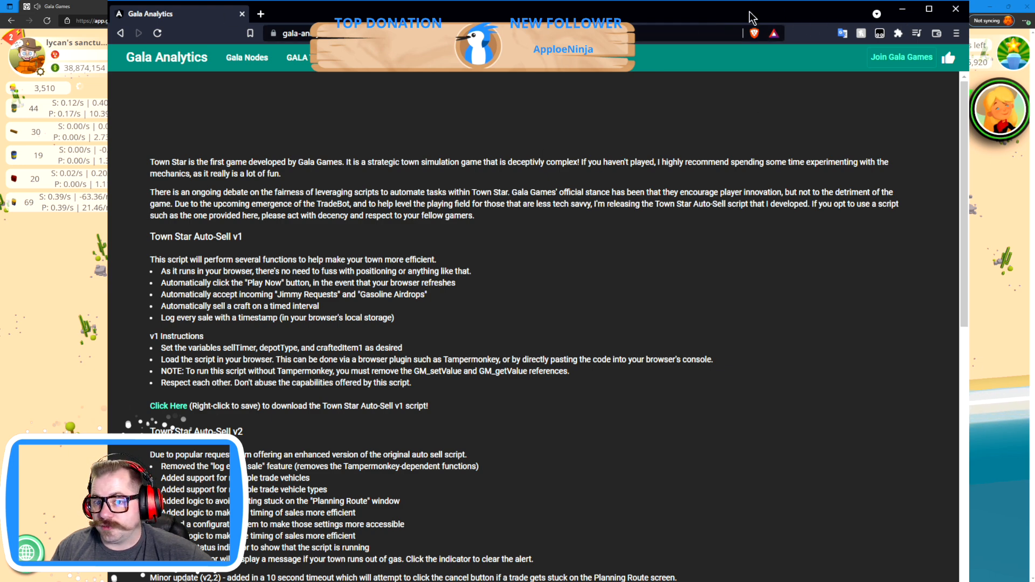
mouse_move(673, 13)
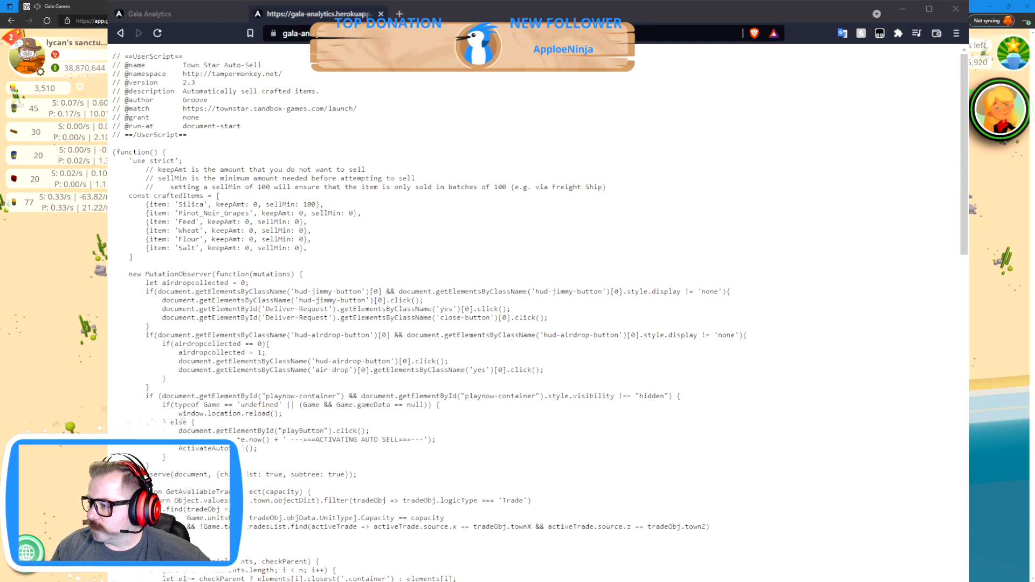
- Browse the raw Auto-Sell v2.3 script, highlight Silica in craftedItems and enlarge the code
scroll("down", 3)
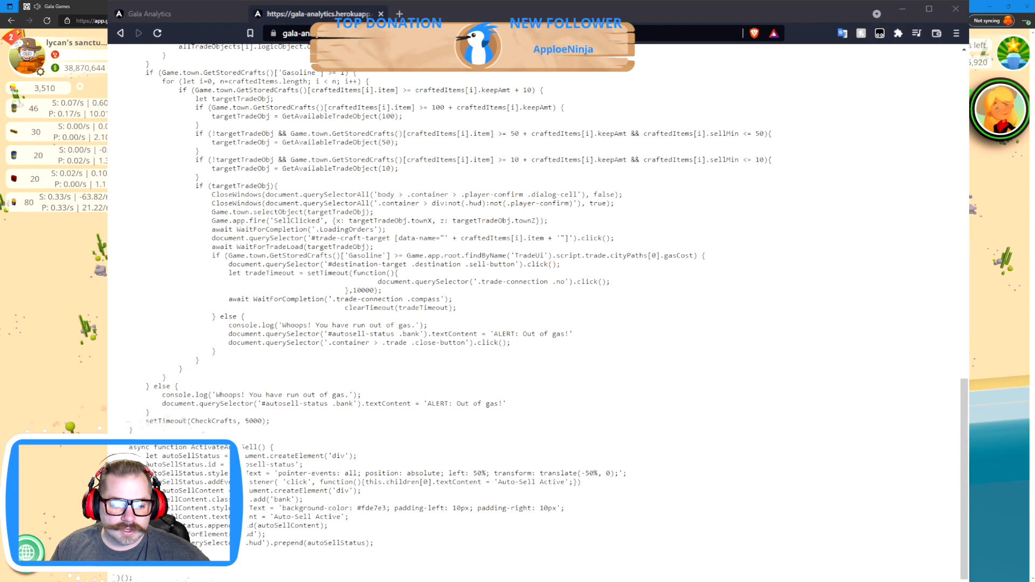
scroll("up", 3)
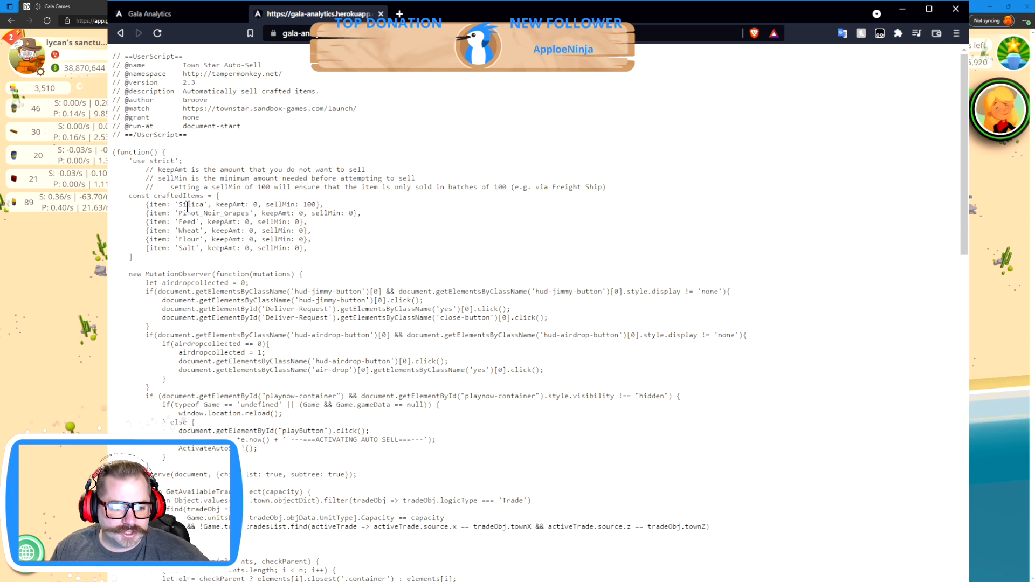
double_click(191, 204)
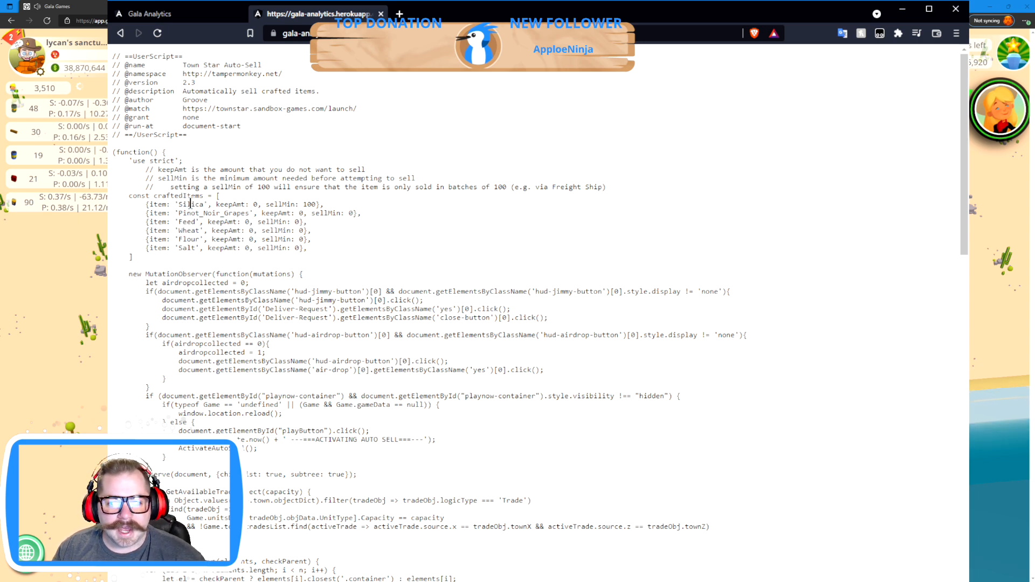
key("ctrl+plus")
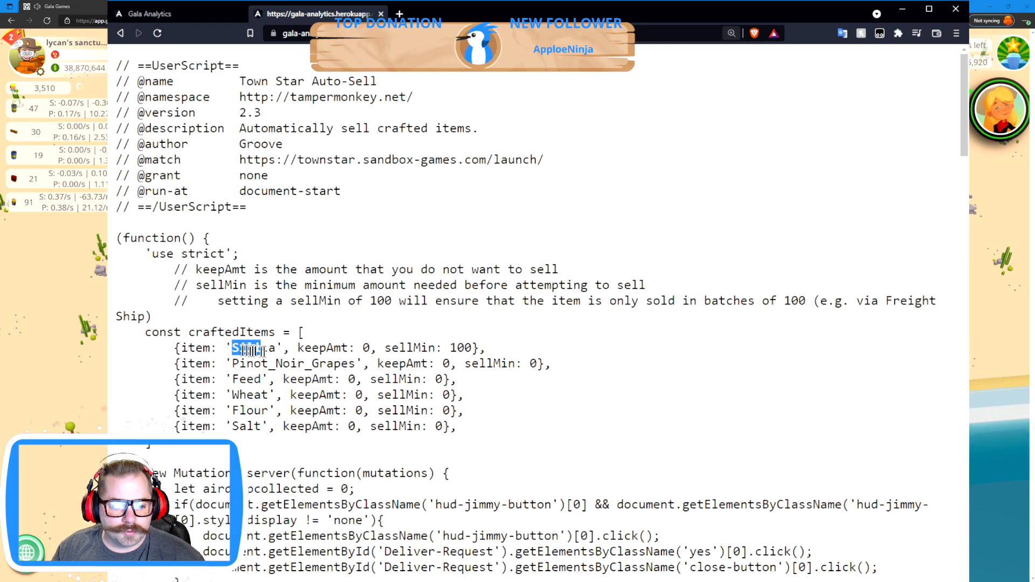
double_click(253, 348)
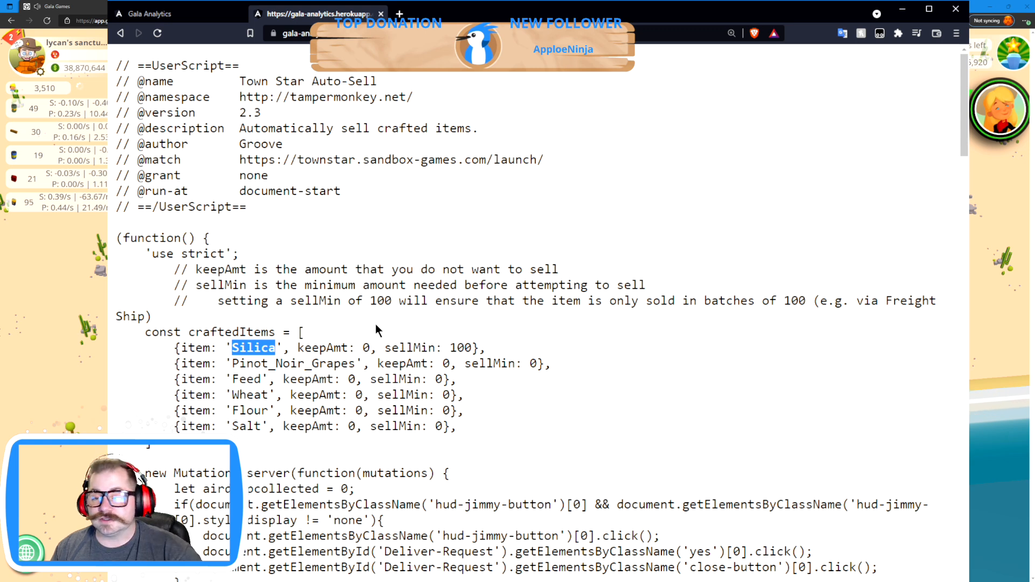
mouse_move(378, 337)
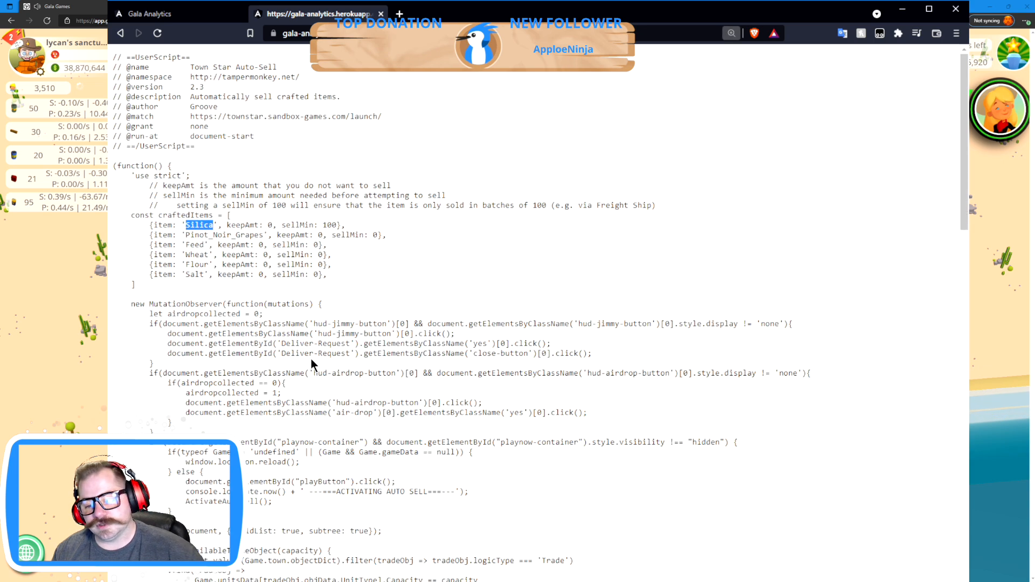
scroll("down", 3)
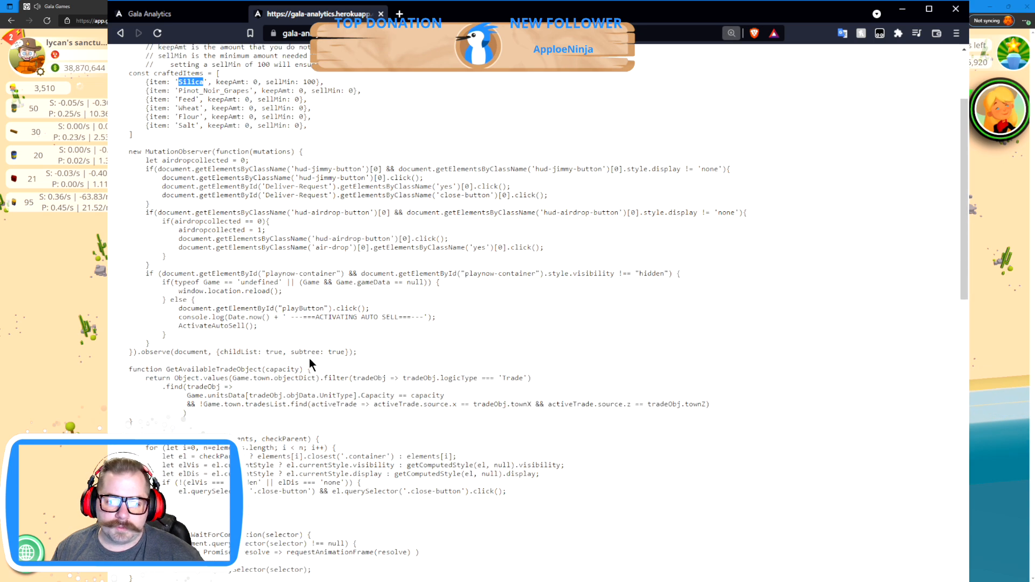
scroll("up", 3)
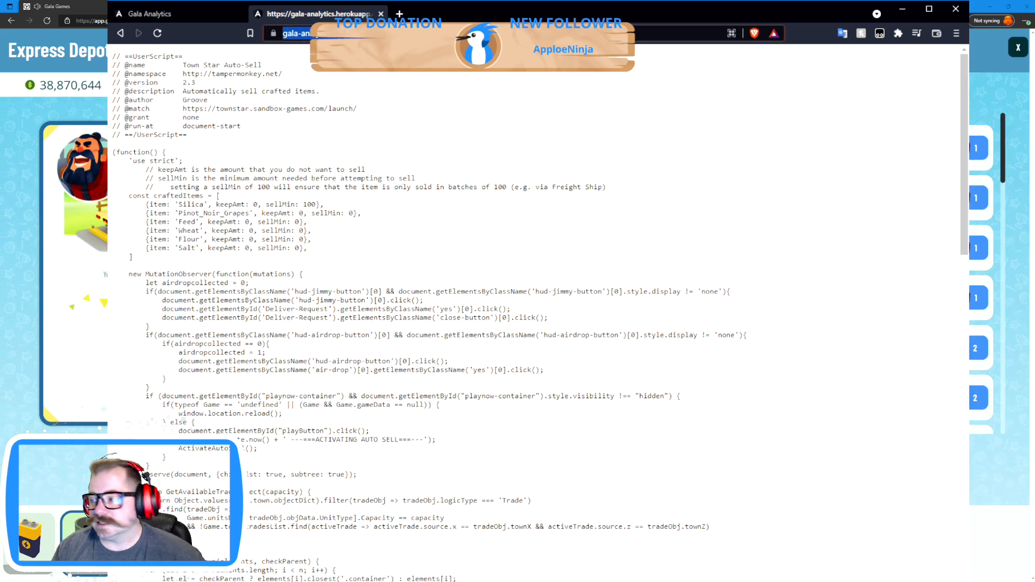
- Switch to Discord and scroll the groove results showing replies urging an update to 2.3
left_click(151, 12)
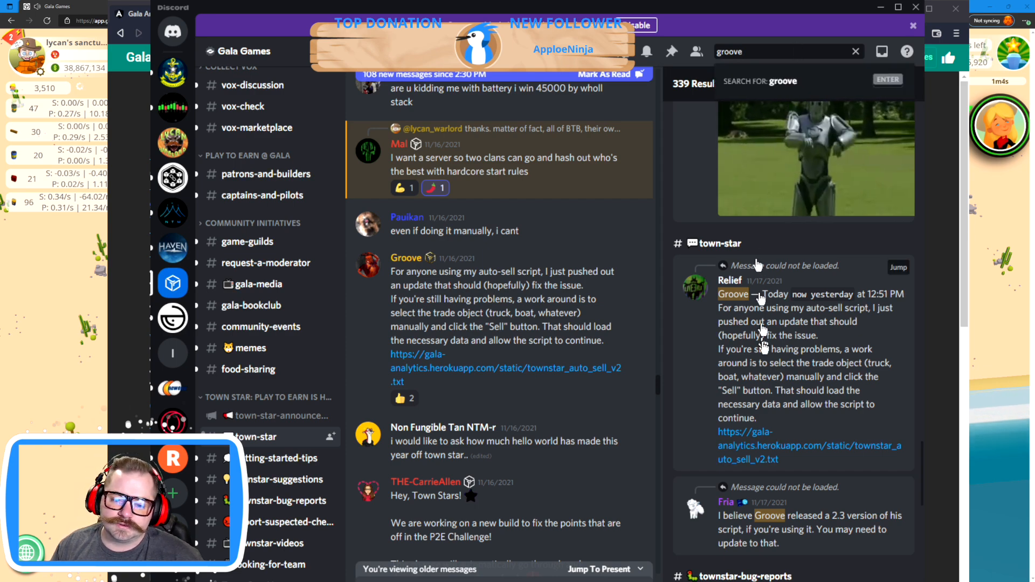
scroll("down", 3)
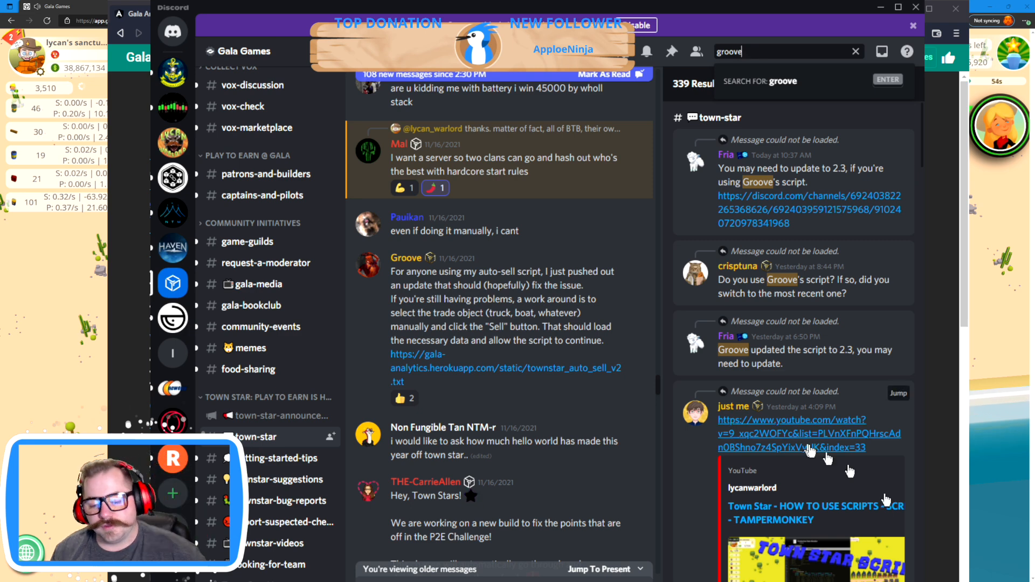
mouse_move(488, 205)
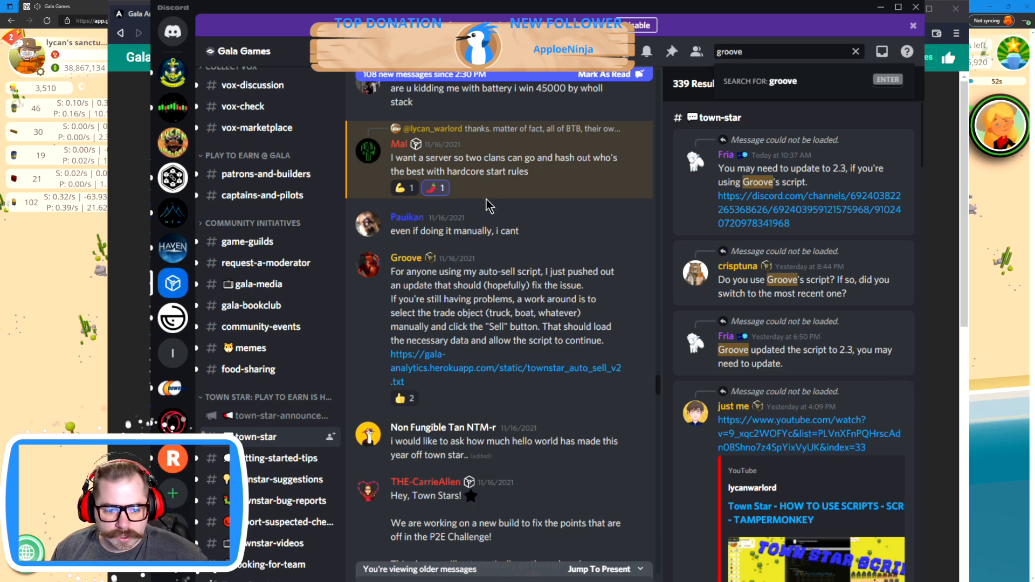
mouse_move(759, 140)
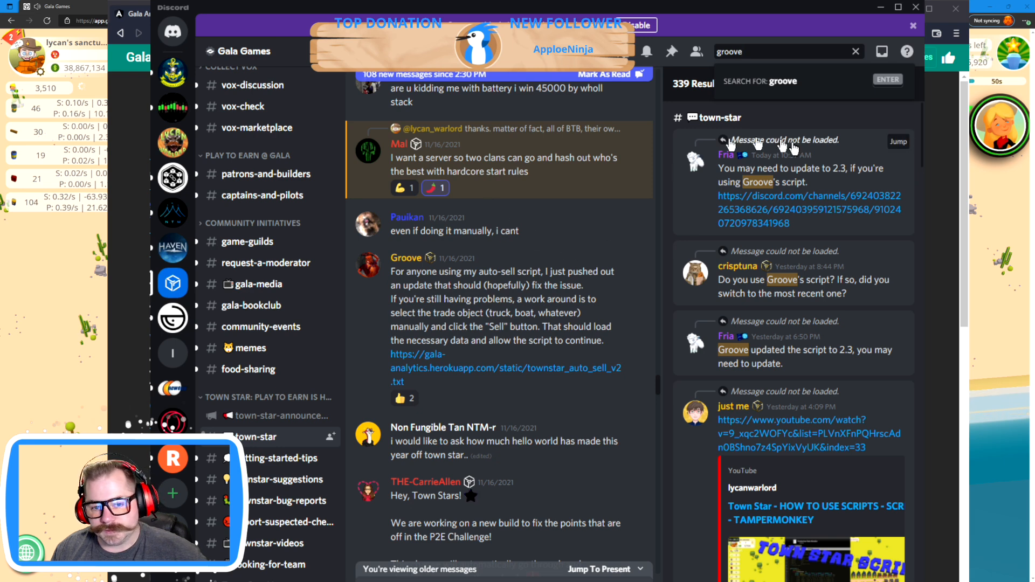